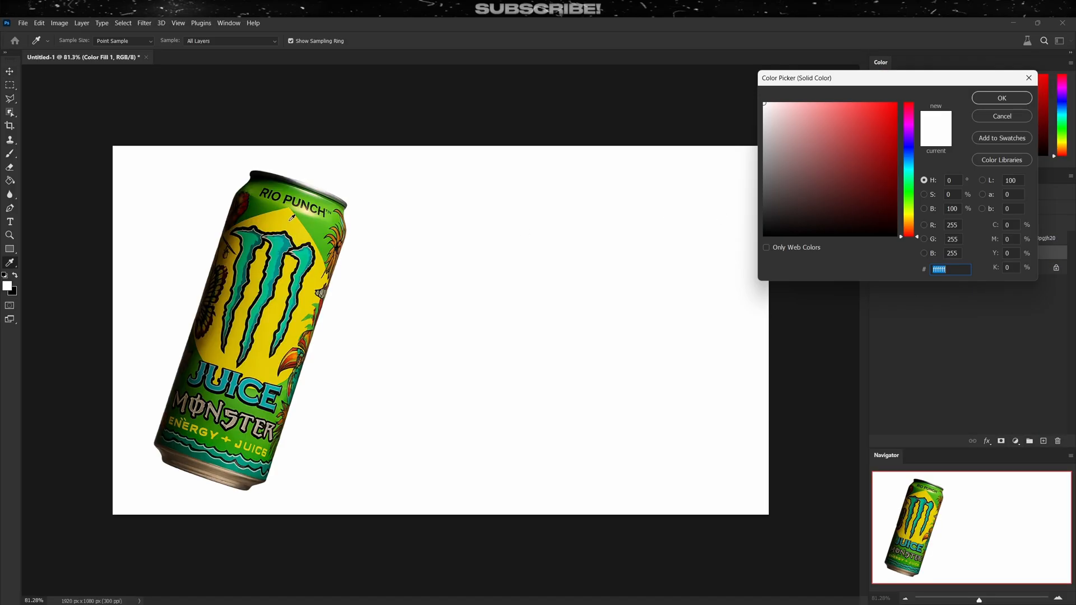
- Set the Solid Color fill to bright green, after briefly trying yellow-orange, and confirm it
{"action": "left_click", "coordinate": [876, 141]}
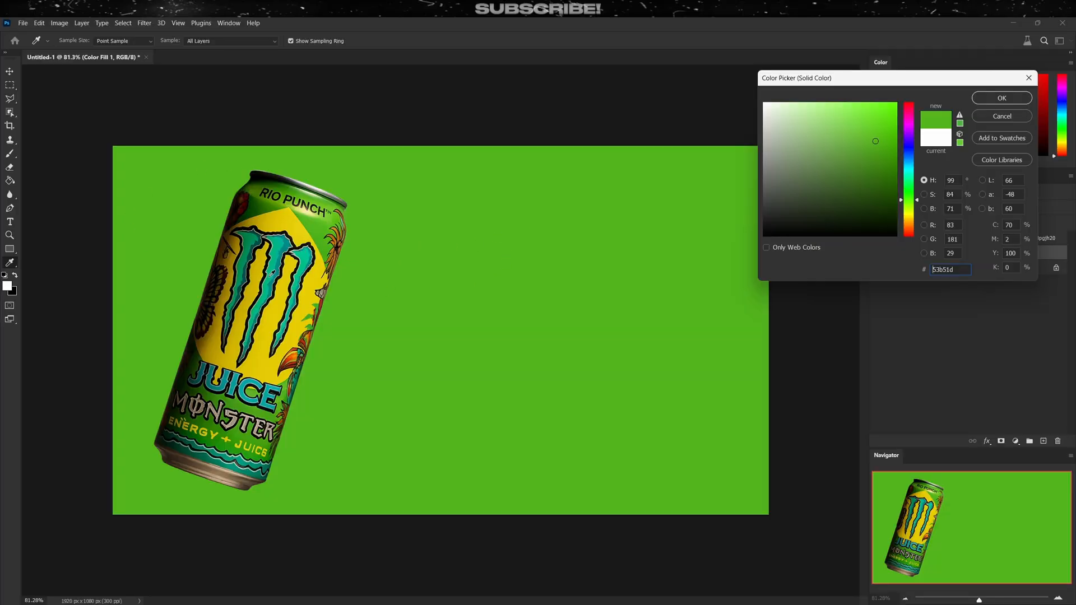
{"action": "left_click", "coordinate": [876, 141]}
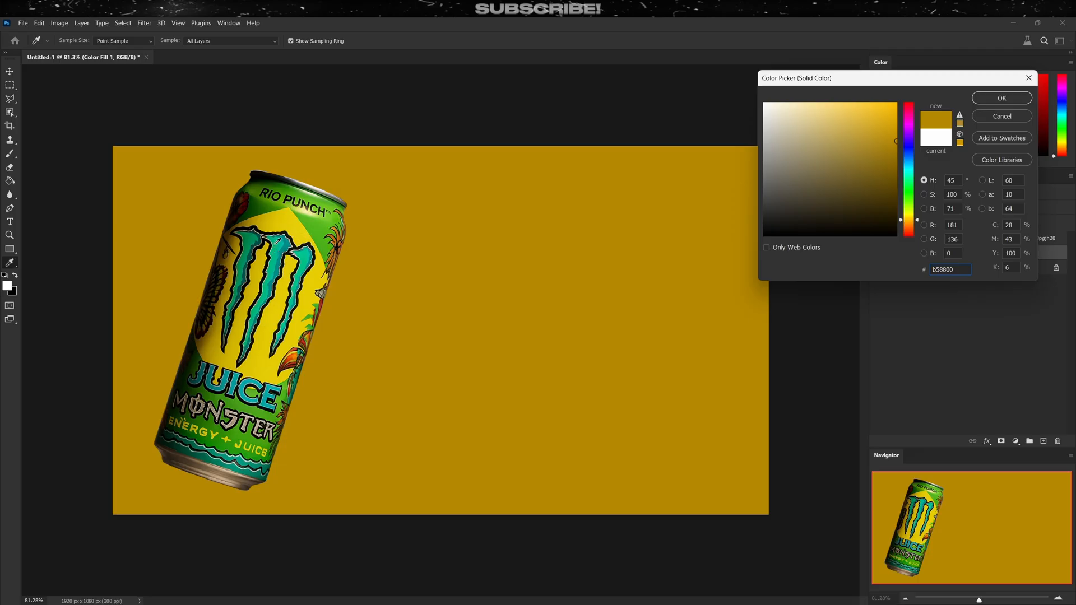
{"action": "left_click", "coordinate": [876, 140]}
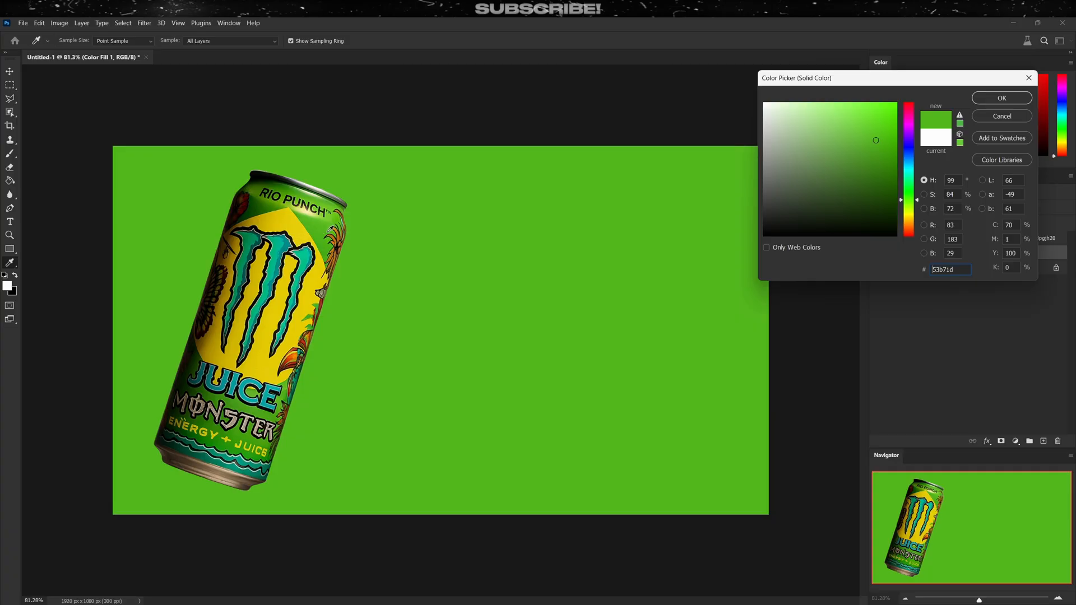
{"action": "left_click", "coordinate": [1000, 98]}
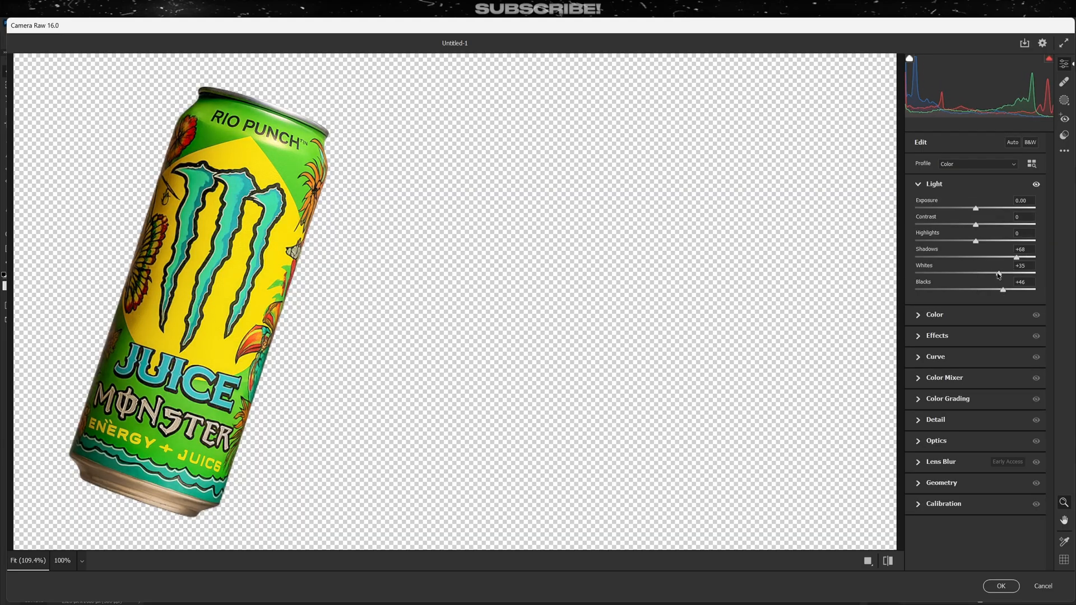
- Lower the can's Highlights slightly in Camera Raw and apply the light adjustments
{"action": "left_click_drag", "start_coordinate": [974, 241], "coordinate": [934, 241]}
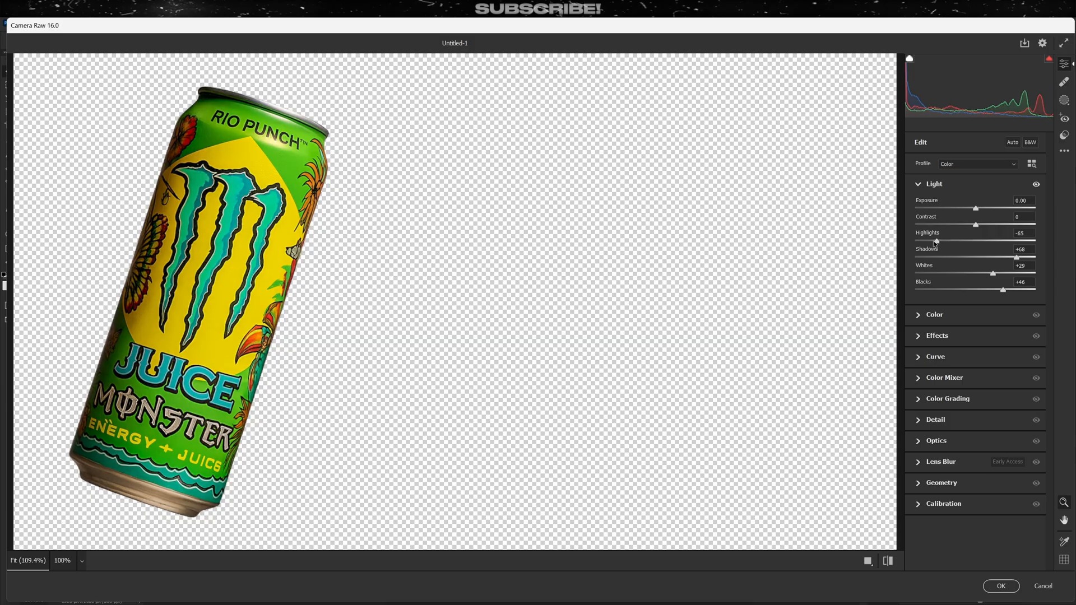
{"action": "left_click", "coordinate": [1000, 586]}
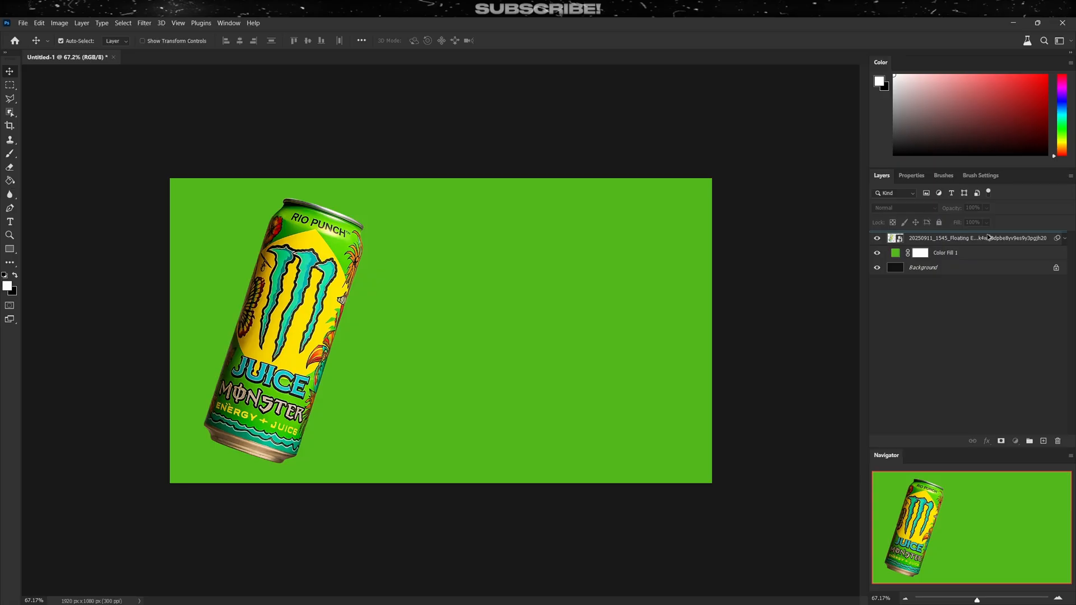
- Add two Exposure layers and a Hue/Saturation layer to shade the backdrop and build the can's reflection
{"action": "right_click", "coordinate": [974, 238]}
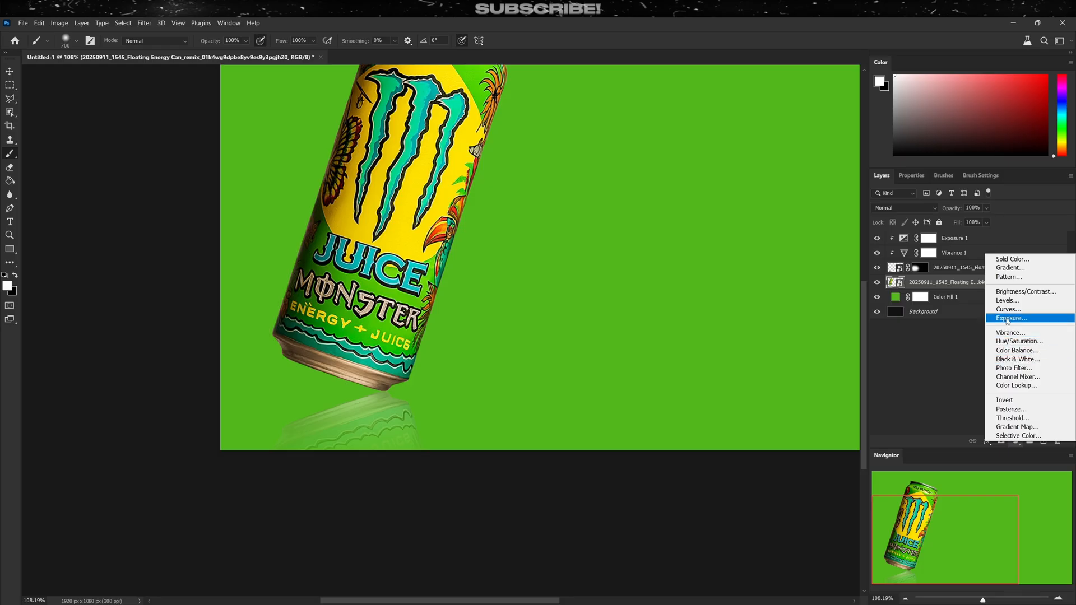
{"action": "left_click", "coordinate": [1011, 317]}
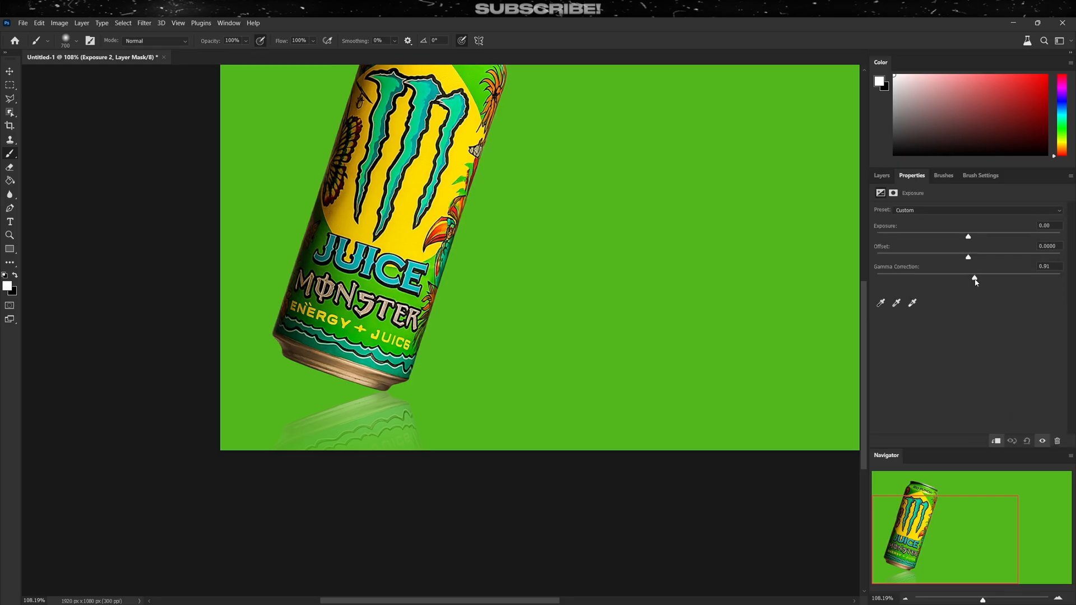
{"action": "left_click", "coordinate": [881, 175]}
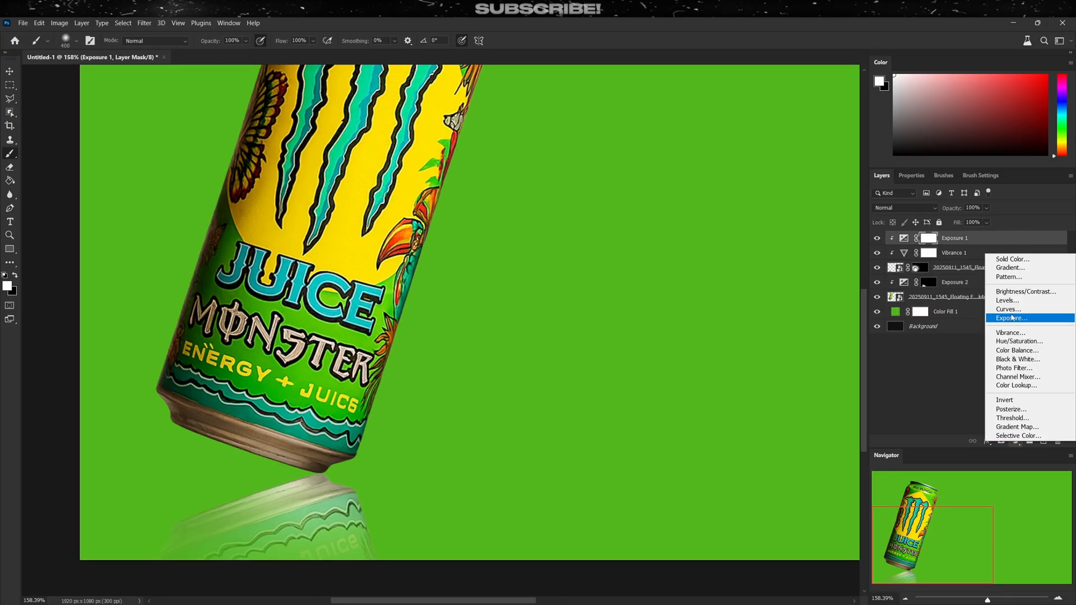
{"action": "left_click", "coordinate": [1010, 318]}
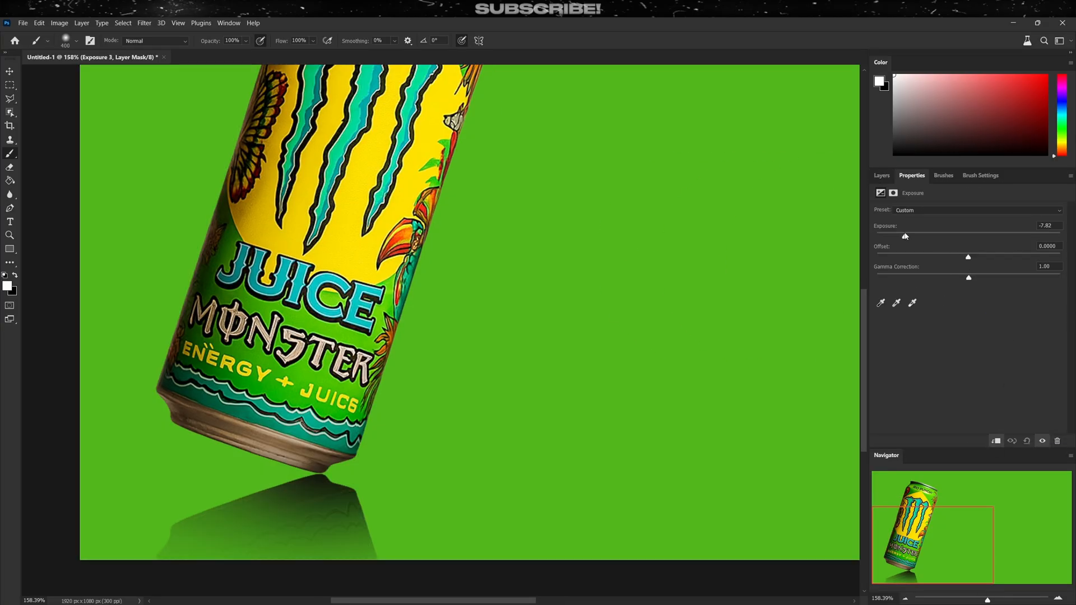
{"action": "left_click", "coordinate": [882, 175]}
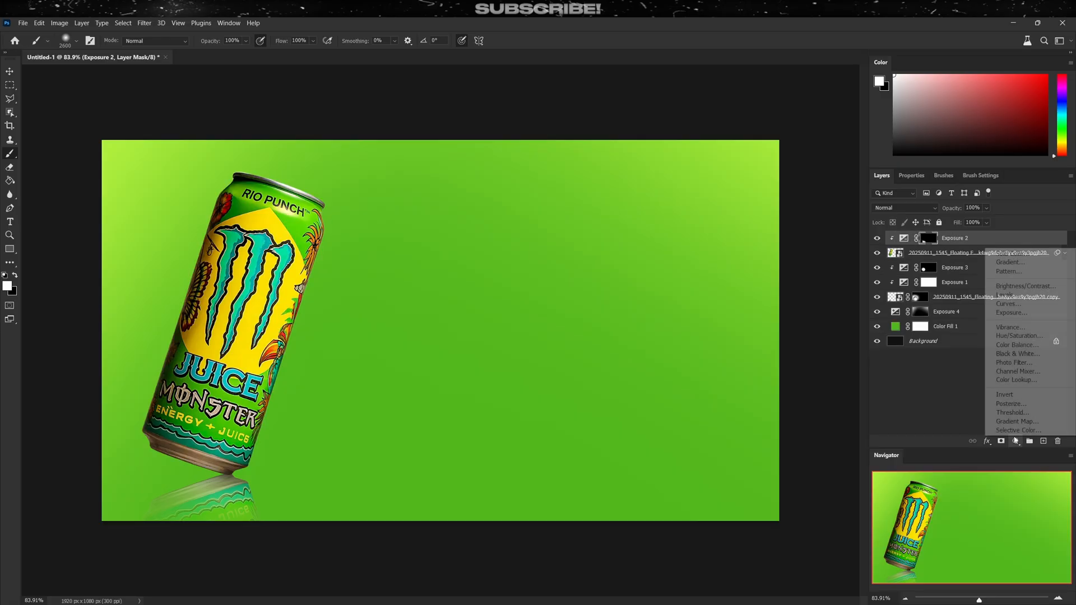
{"action": "left_click", "coordinate": [1019, 335]}
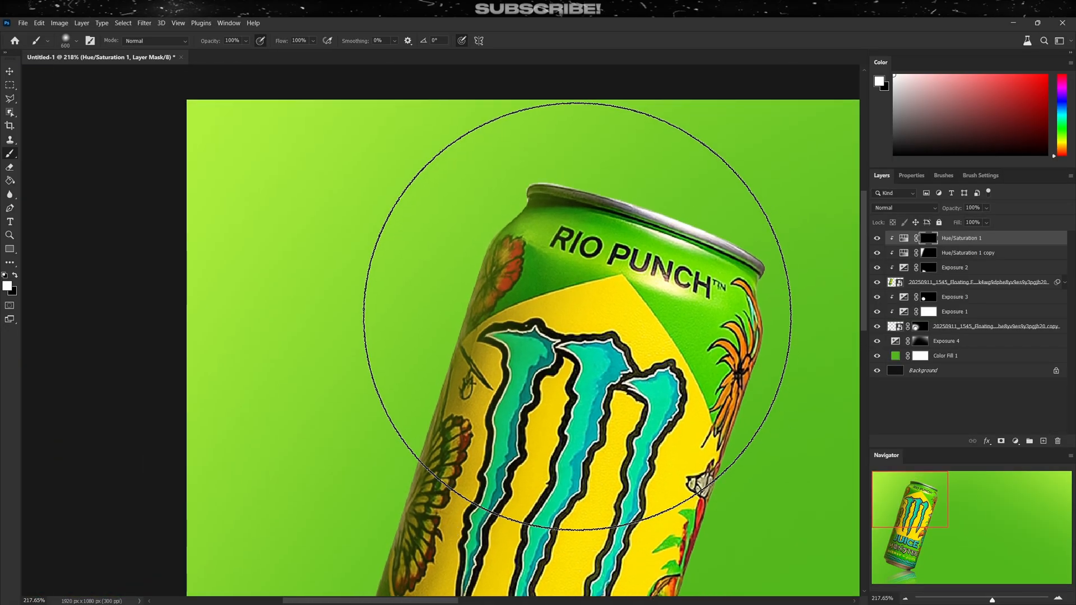
{"action": "type", "text": "5"}
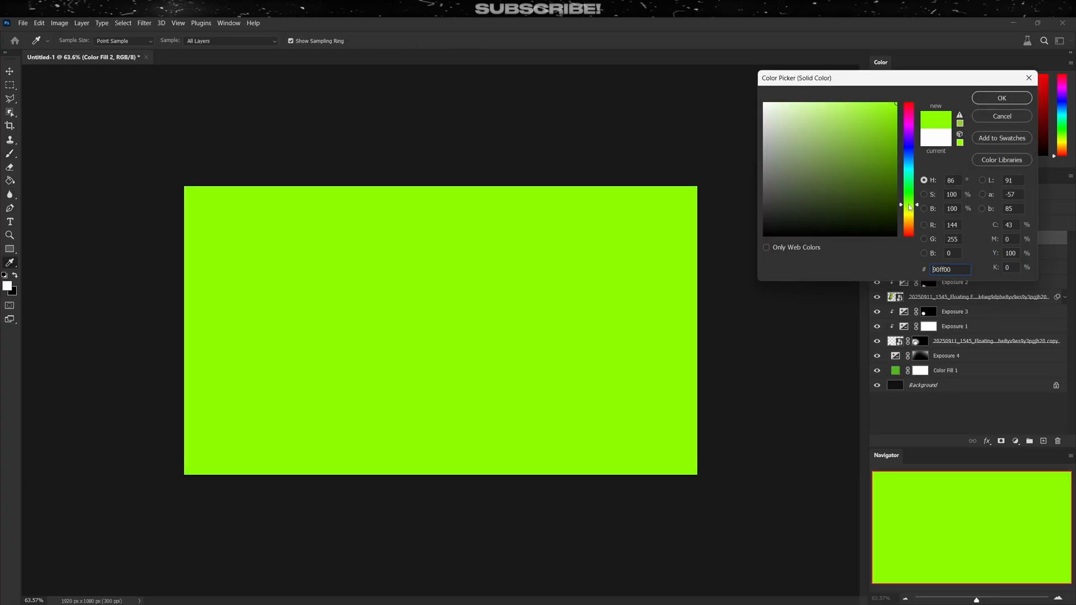
- Confirm the lime glow colour and feather its mask to about 15 px for a soft rim
{"action": "left_click", "coordinate": [1001, 98]}
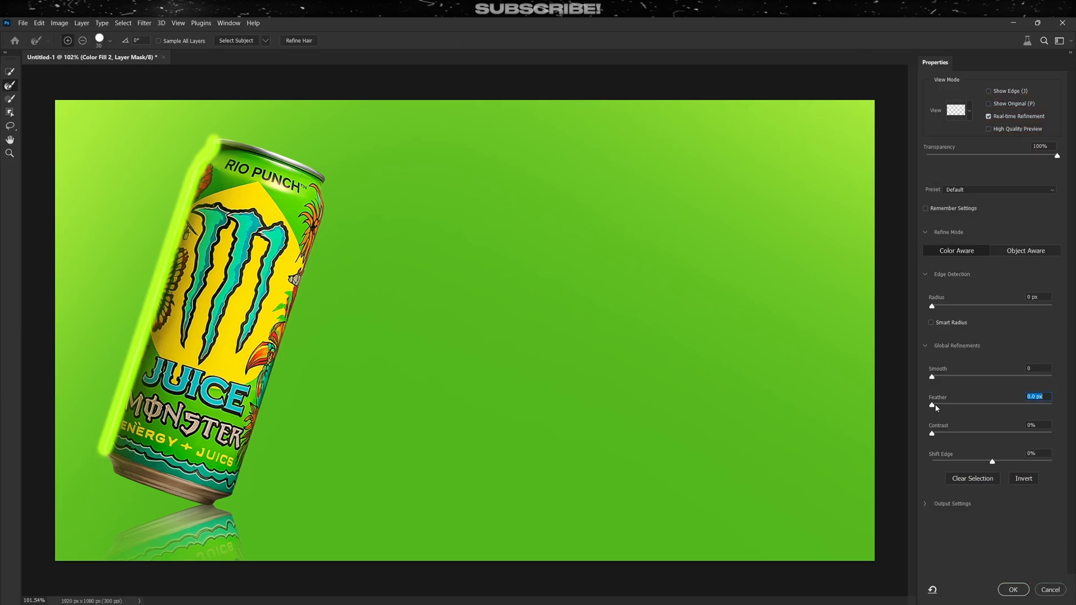
{"action": "left_click_drag", "start_coordinate": [931, 404], "coordinate": [982, 405]}
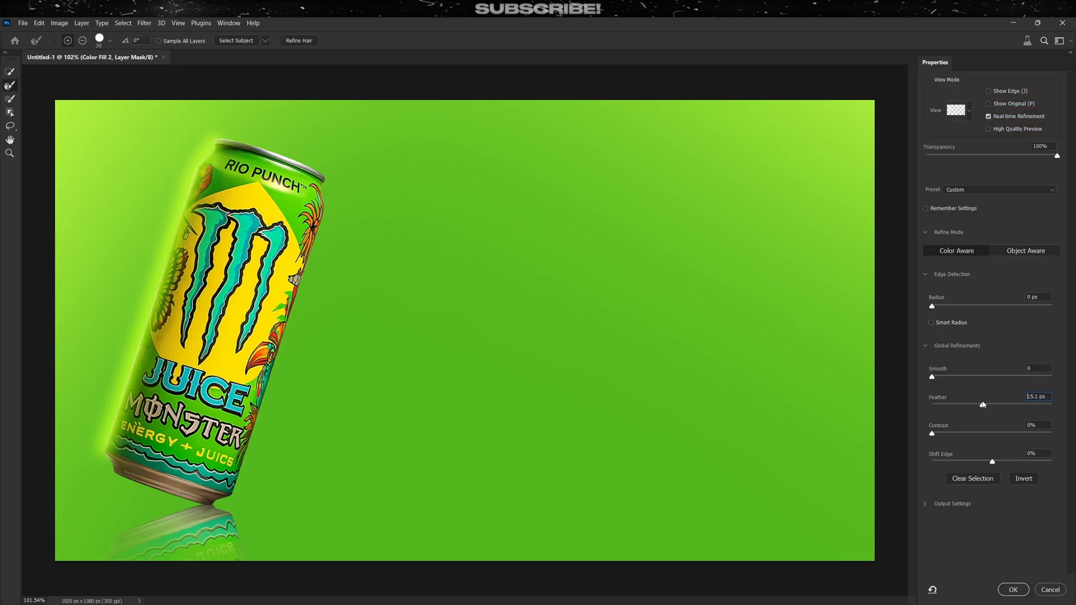
{"action": "left_click", "coordinate": [1011, 590]}
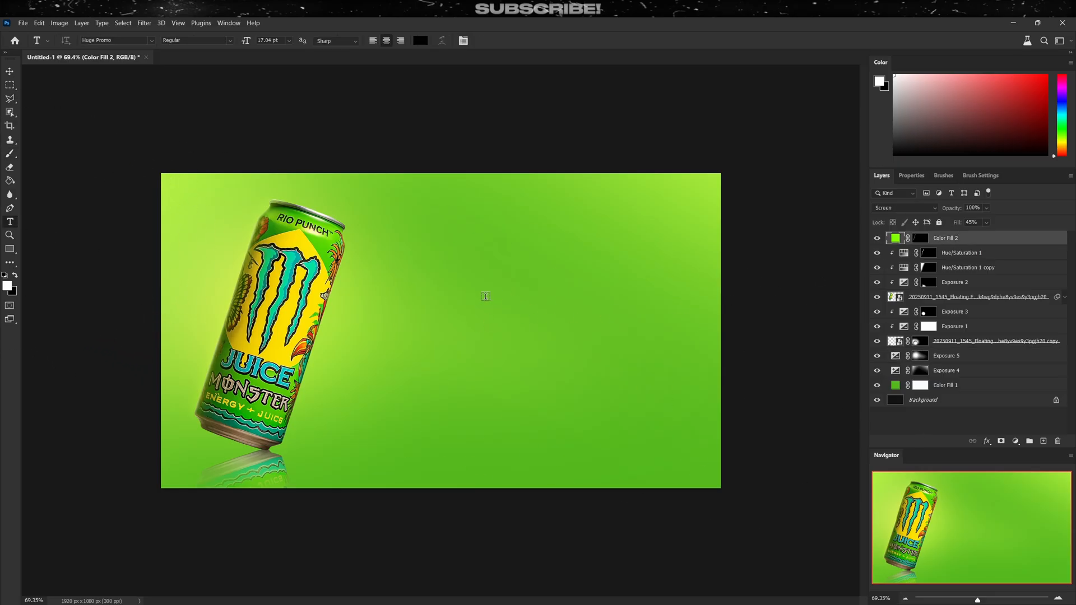
- Write 'NEW FLAVOUR' and give it a teal Color Overlay in Layer Style
{"action": "type", "text": "NEW FLAVOUR"}
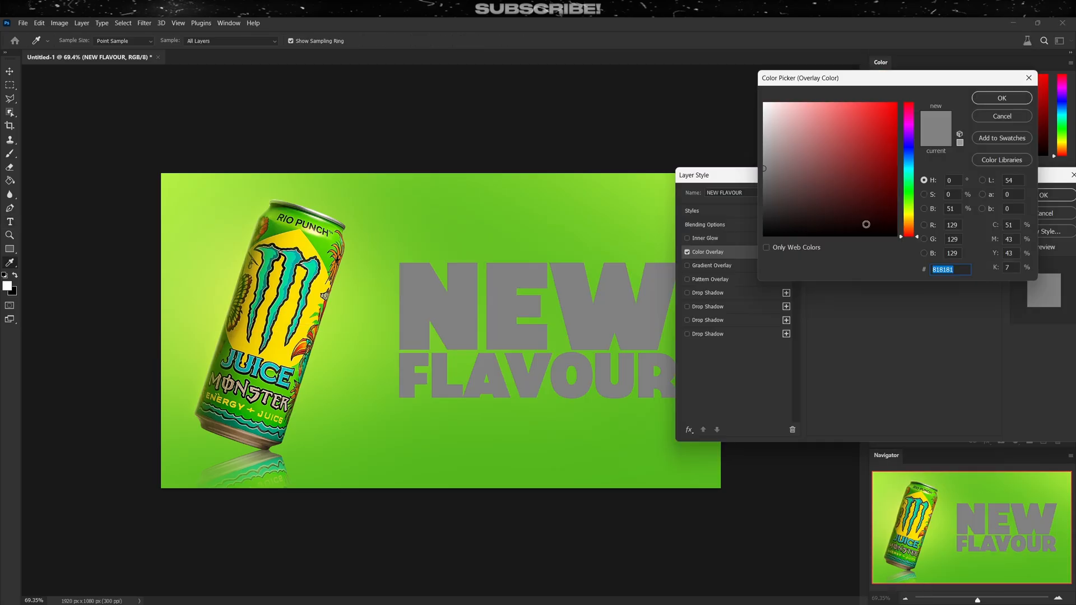
{"action": "left_click", "coordinate": [871, 132]}
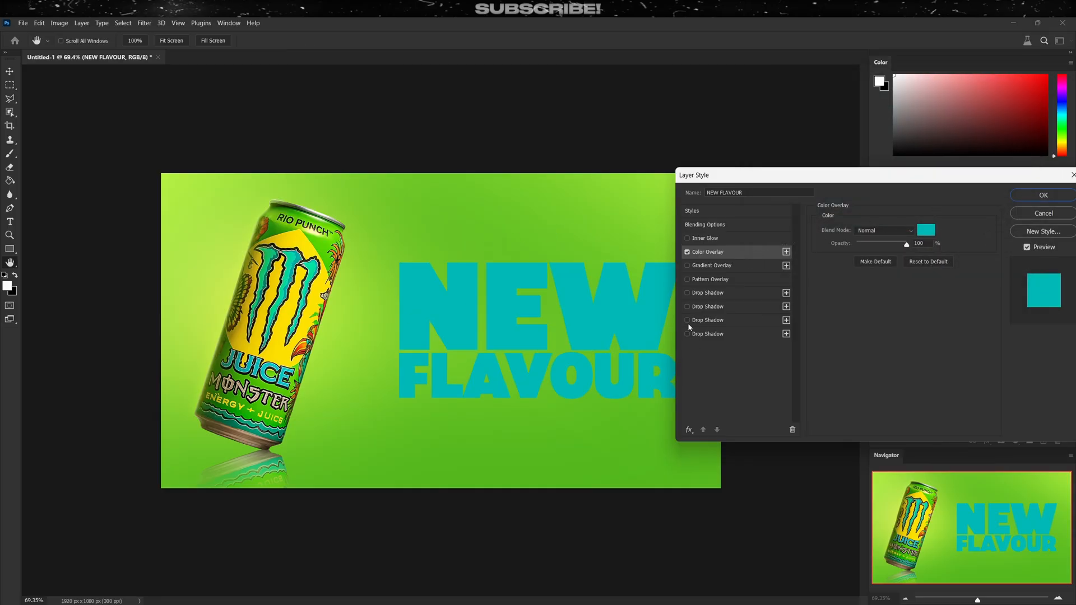
{"action": "left_click", "coordinate": [926, 229]}
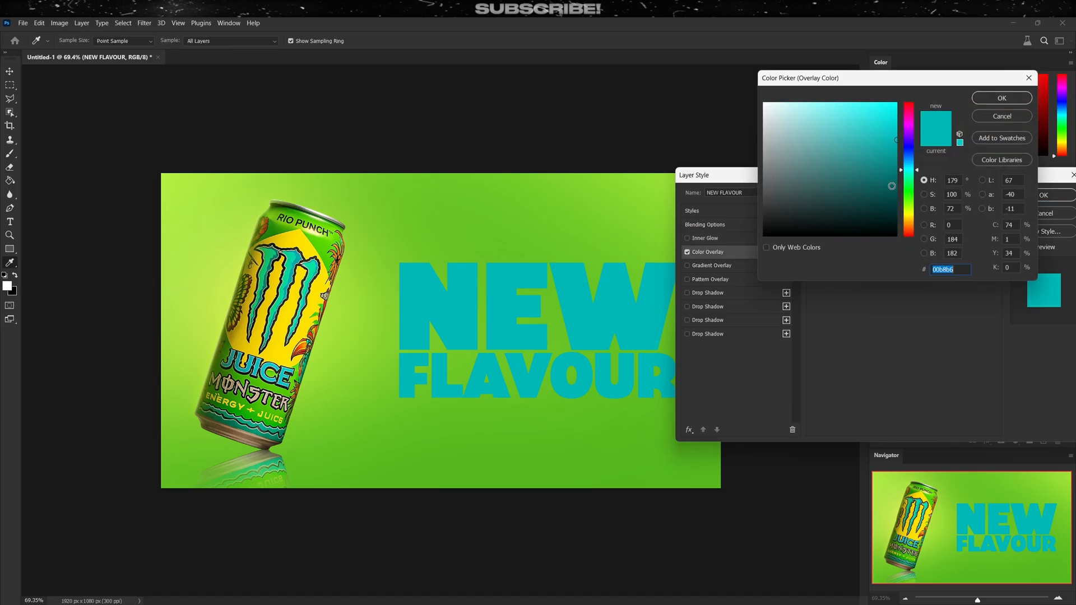
{"action": "left_click", "coordinate": [883, 178]}
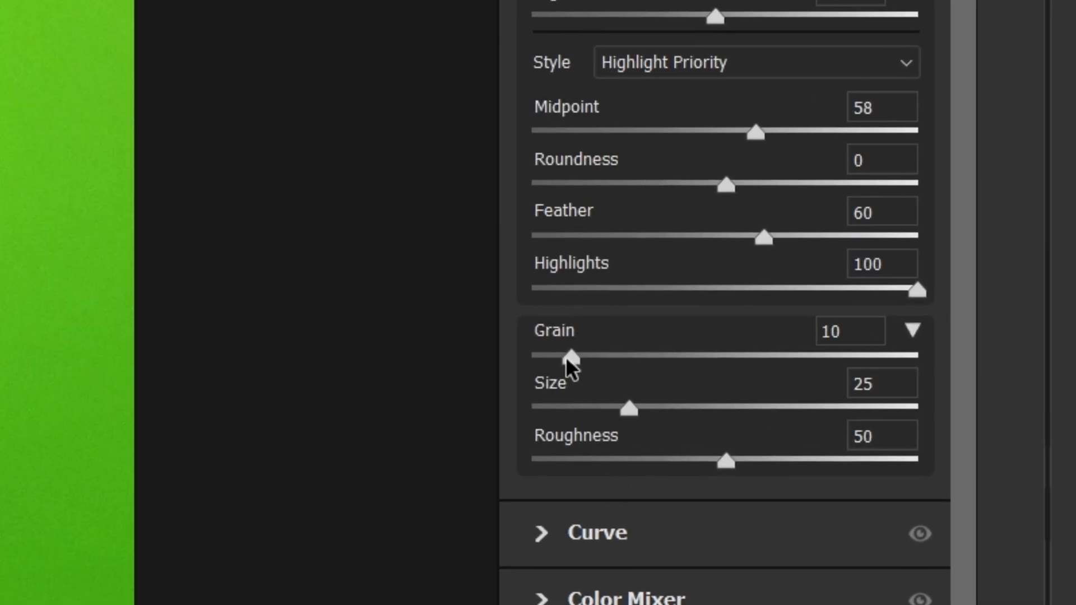
- Add a light amount of grain (about 10) in Camera Raw Effects
{"action": "left_click_drag", "start_coordinate": [573, 356], "coordinate": [558, 355]}
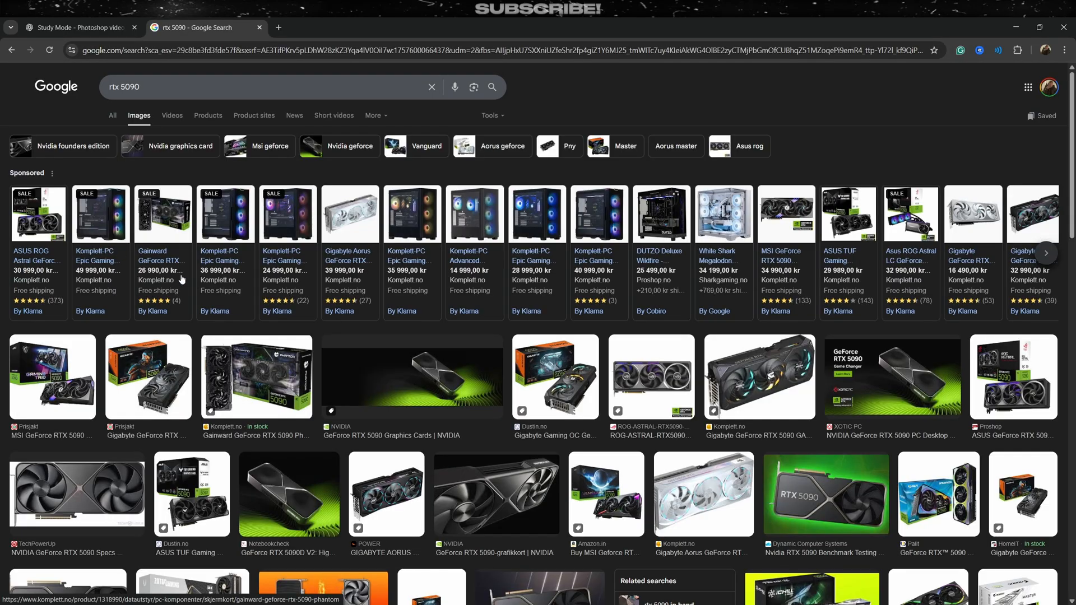
- Scroll the Google Images results for 'rtx 5090' to find a clean card photo
{"action": "scroll", "scroll_direction": "down", "scroll_amount": 3}
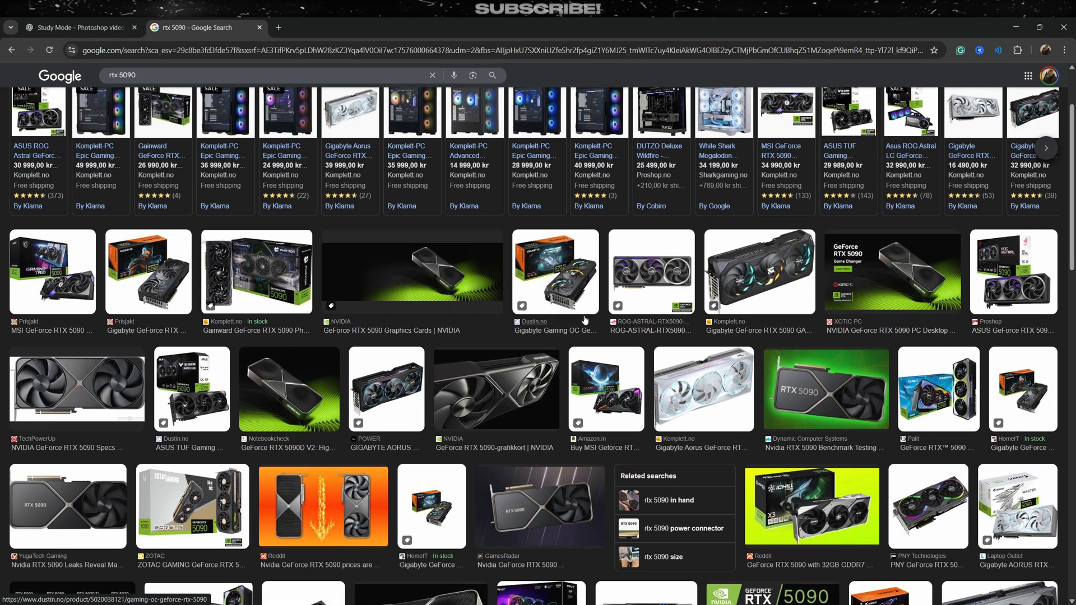
{"action": "scroll", "scroll_direction": "down", "scroll_amount": 3}
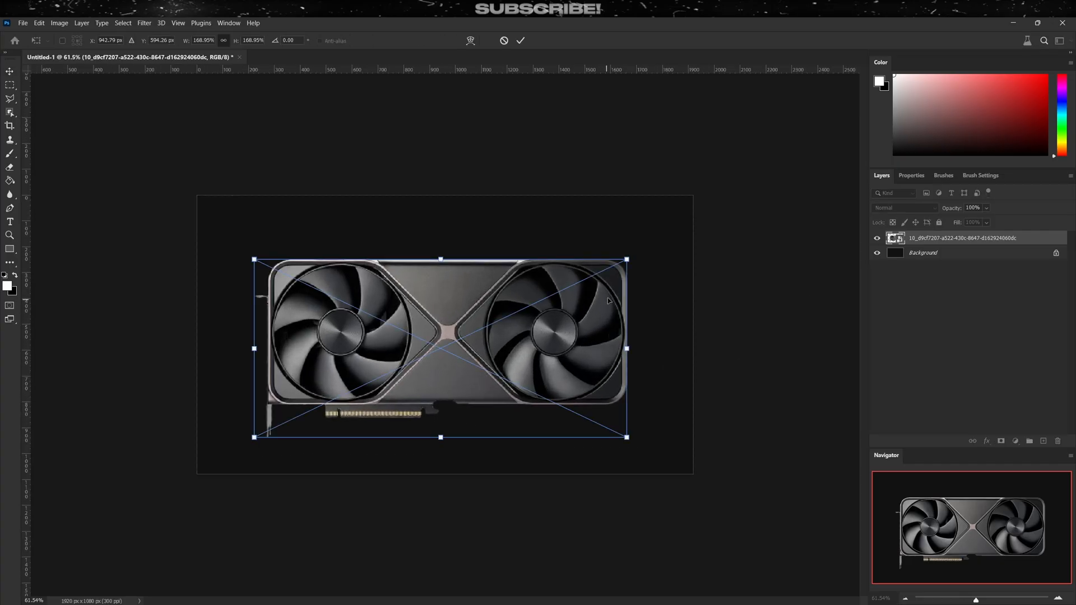
- Scale the card to fit the canvas, then raise Sharpening and Noise Reduction in Camera Raw Detail
{"action": "left_click_drag", "start_coordinate": [626, 259], "coordinate": [613, 266]}
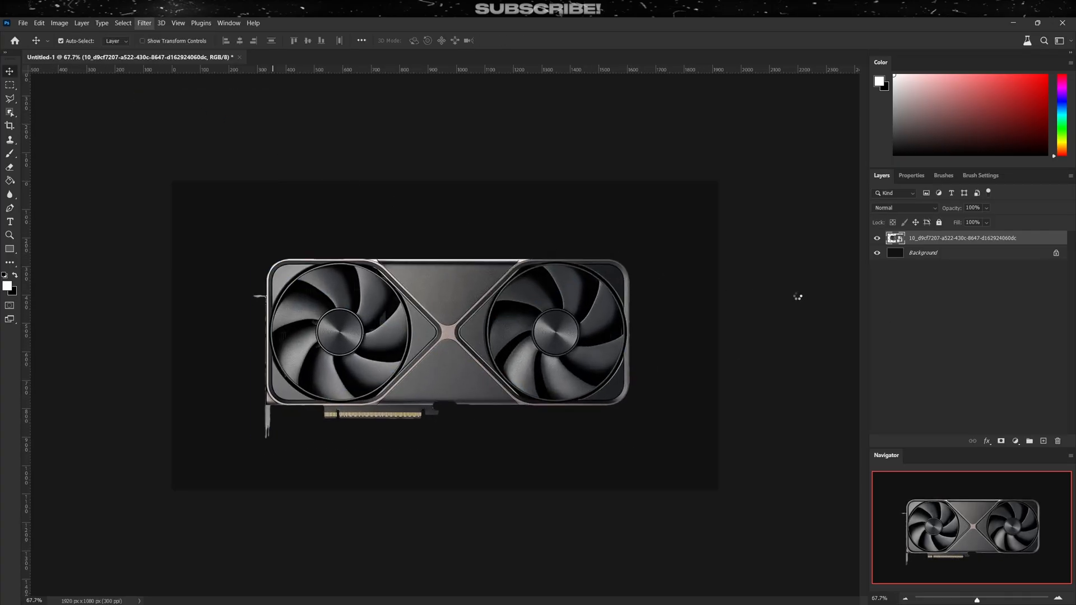
{"action": "left_click", "coordinate": [143, 23]}
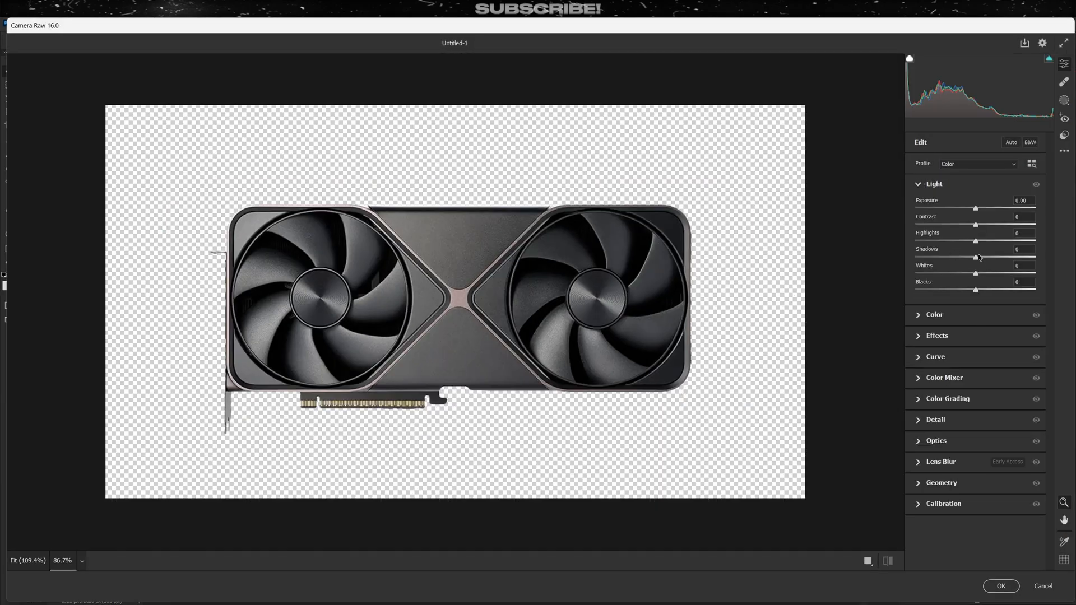
{"action": "left_click_drag", "start_coordinate": [977, 289], "coordinate": [1015, 290]}
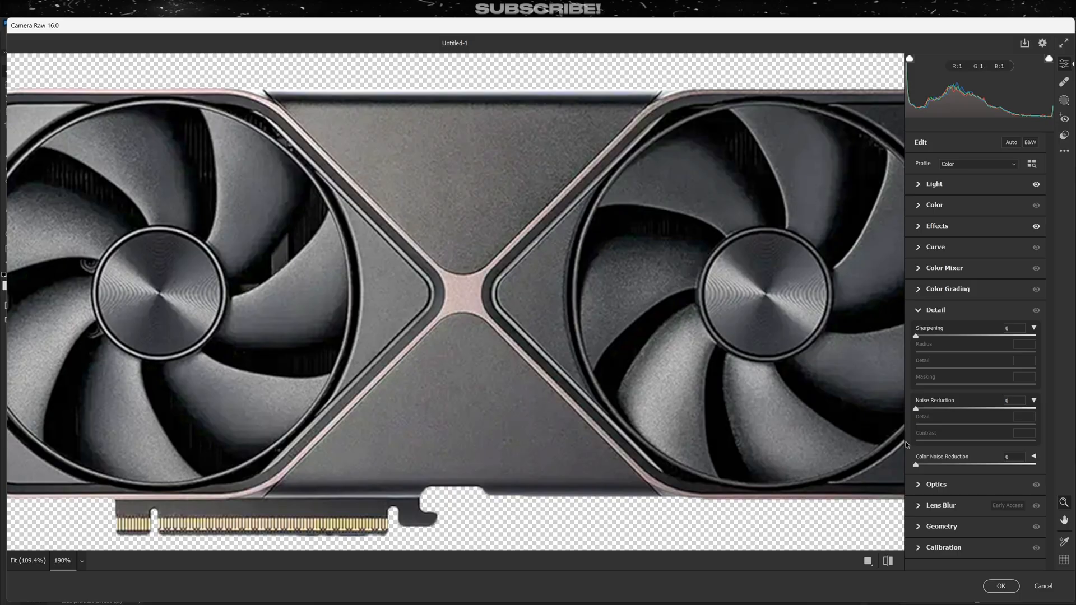
{"action": "left_click_drag", "start_coordinate": [917, 408], "coordinate": [944, 408]}
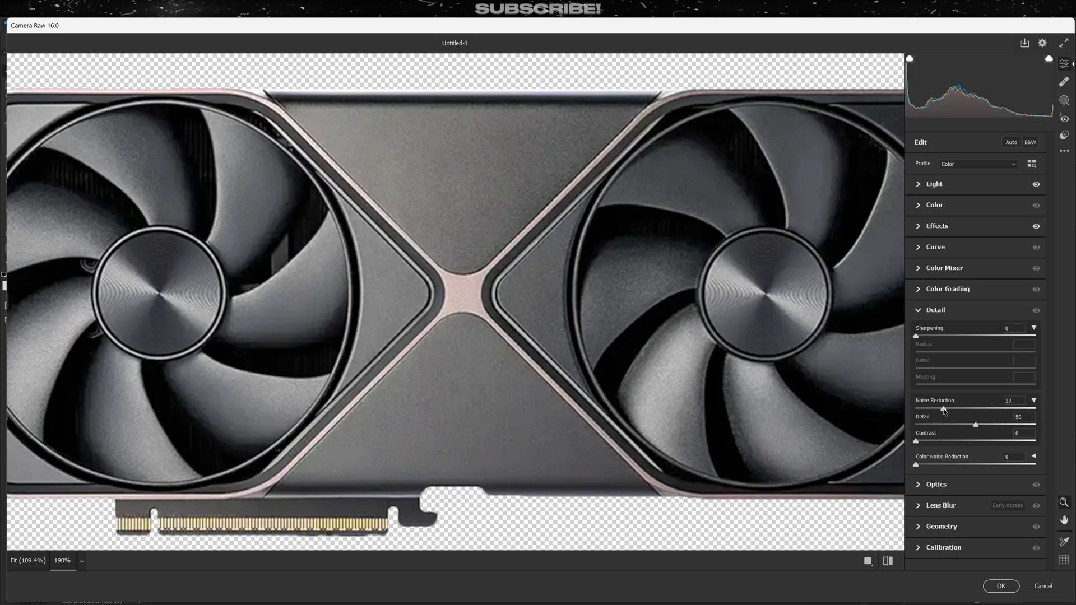
{"action": "left_click_drag", "start_coordinate": [929, 336], "coordinate": [969, 336]}
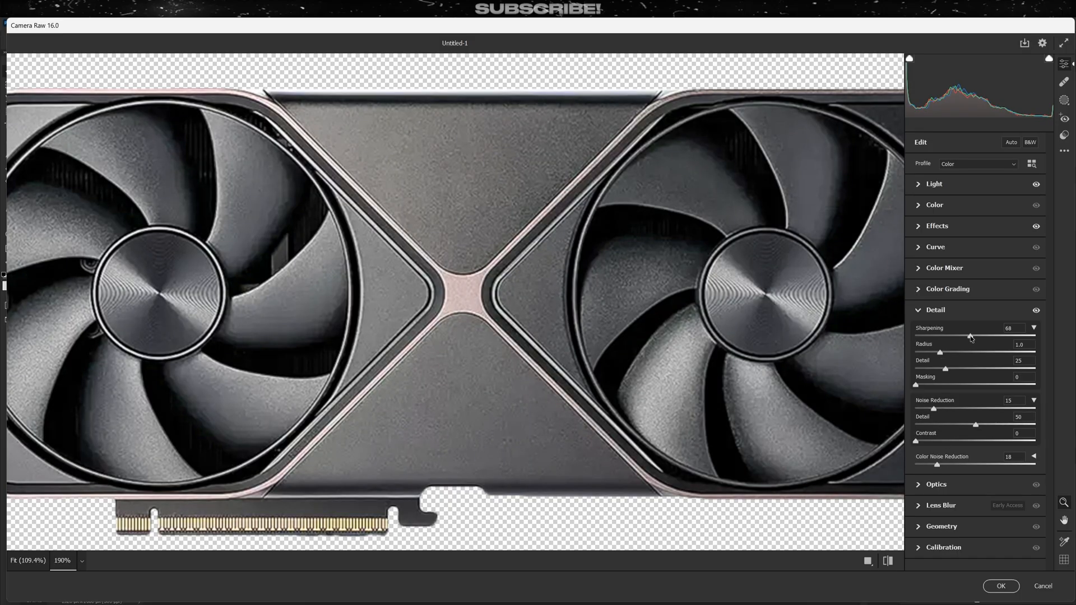
{"action": "left_click", "coordinate": [935, 309]}
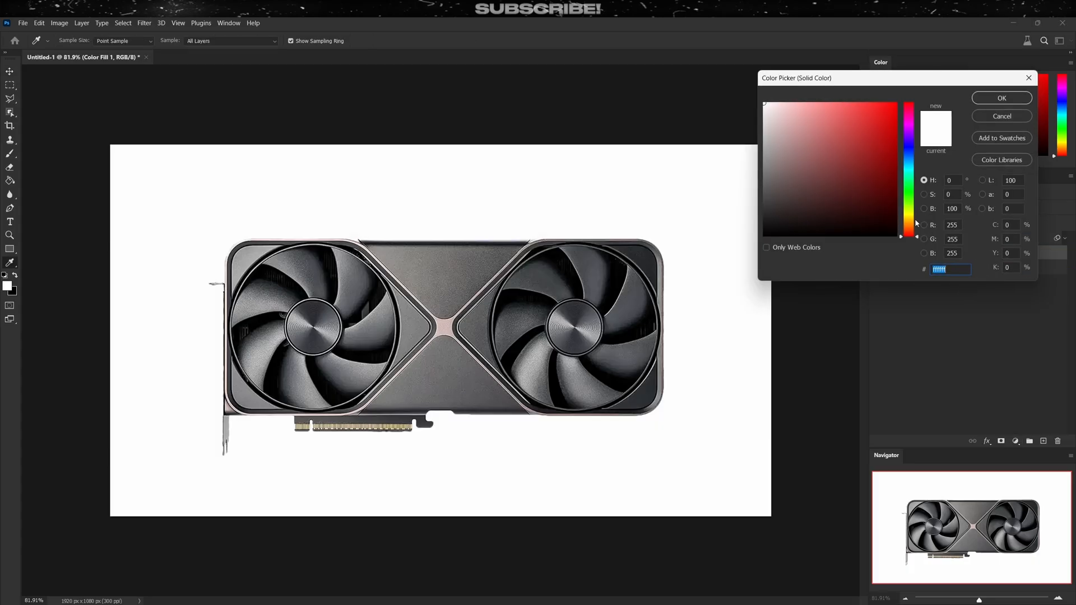
- Confirm the dark red fill colour for the backdrop and add an Exposure adjustment above the card
{"action": "left_click", "coordinate": [1001, 97]}
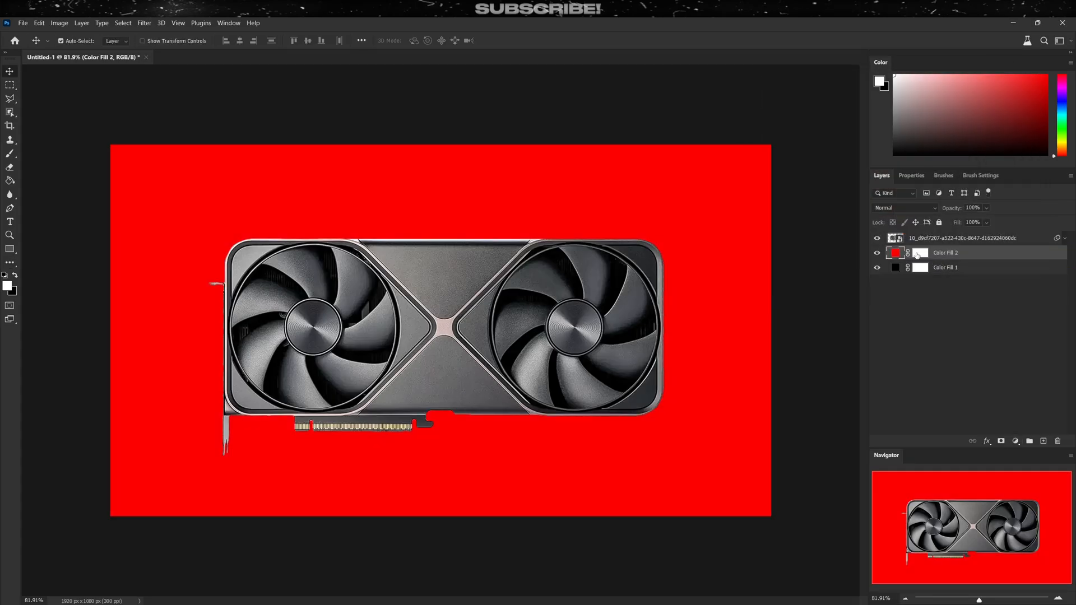
{"action": "left_click", "coordinate": [10, 154]}
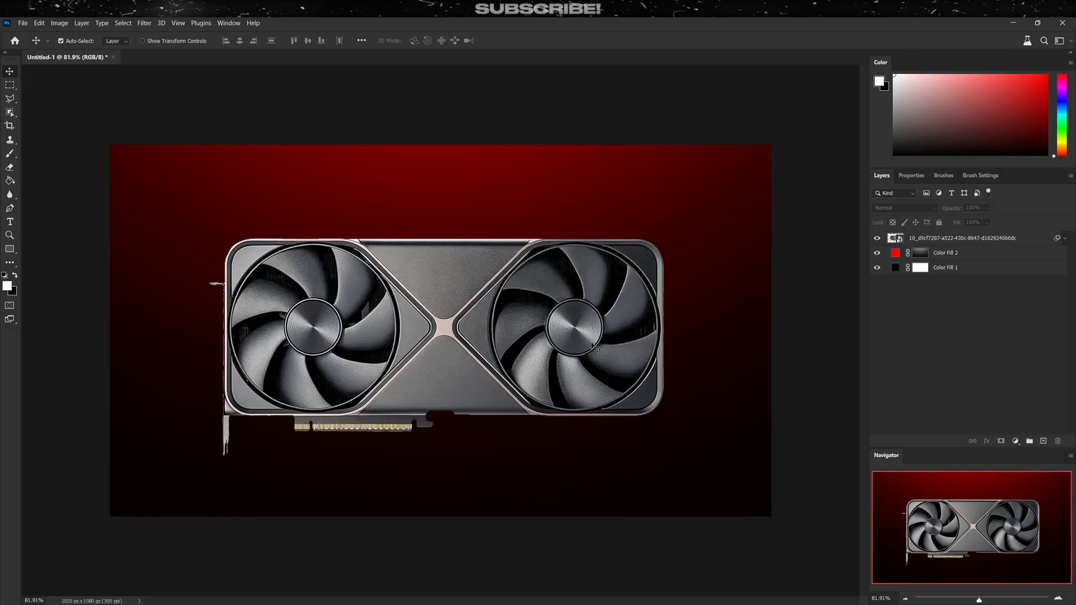
{"action": "left_click", "coordinate": [961, 238]}
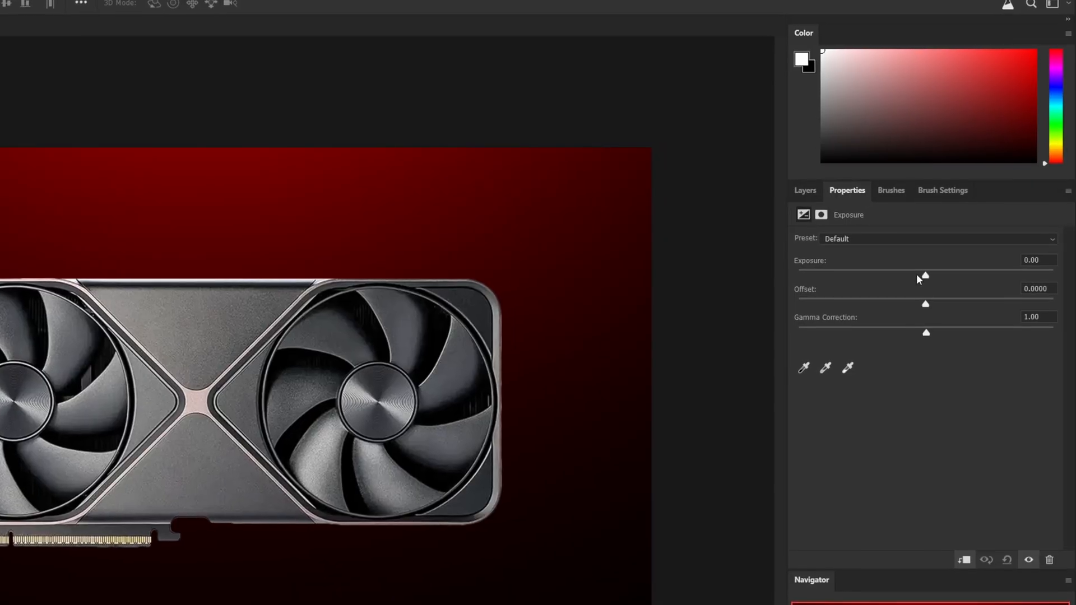
- Darken the card with two Exposure passes and add a Hue/Saturation layer to tint it red
{"action": "left_click_drag", "start_coordinate": [924, 276], "coordinate": [879, 279]}
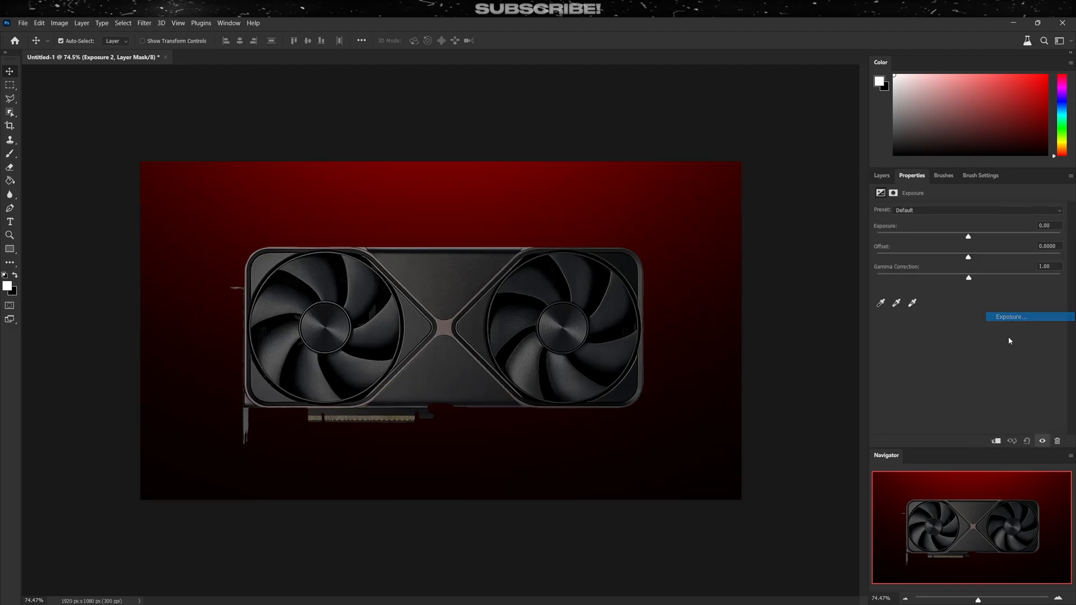
{"action": "left_click_drag", "start_coordinate": [968, 236], "coordinate": [998, 237]}
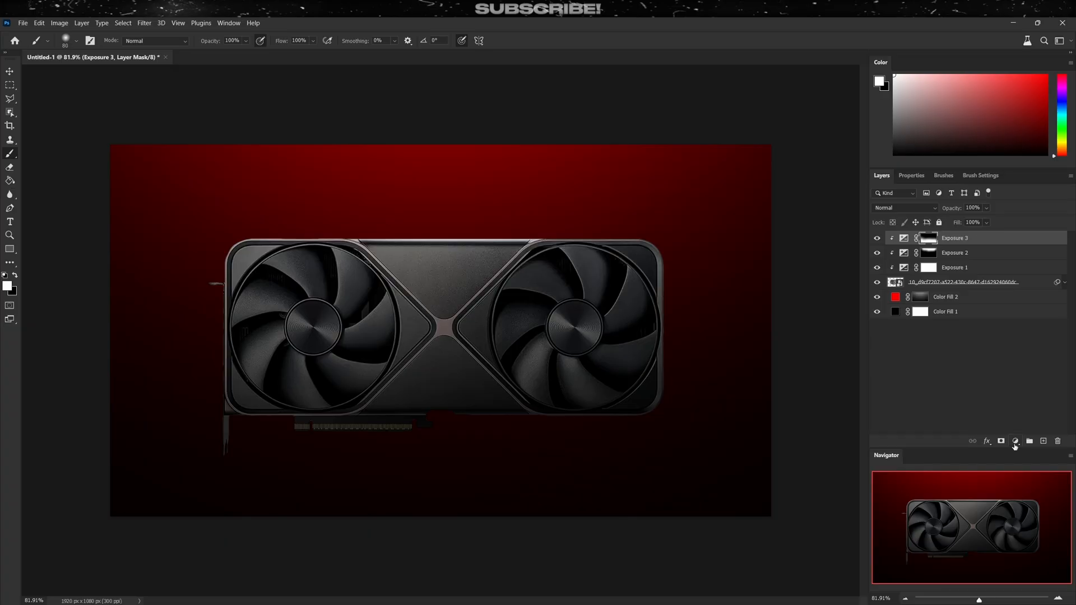
{"action": "left_click", "coordinate": [1016, 440]}
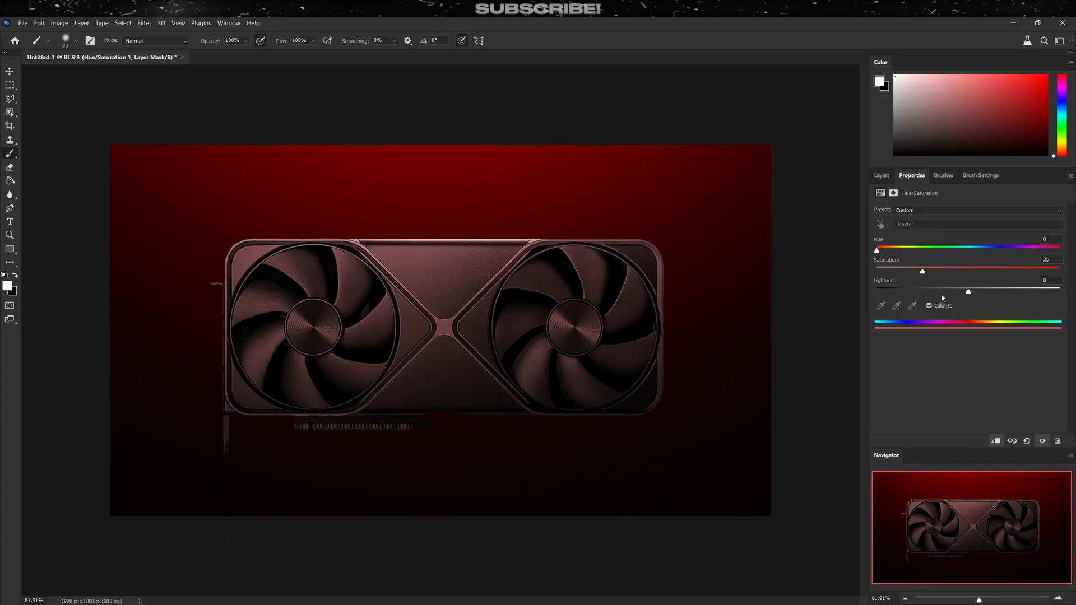